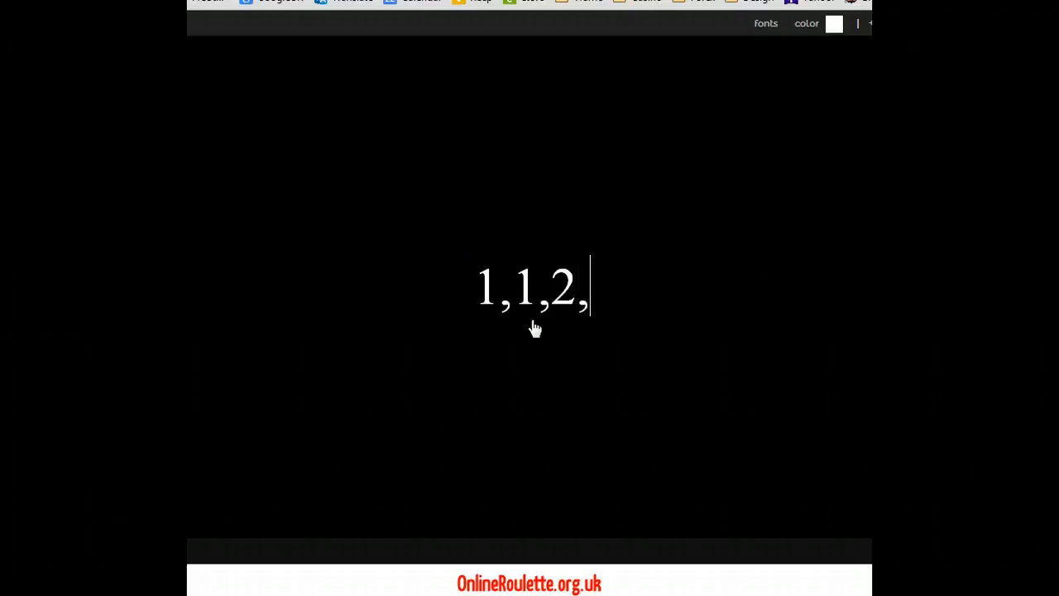
Append 3,2,1 after 1,1,2, completing the sequence 1,1,2,3,2,1
type("3,2,")
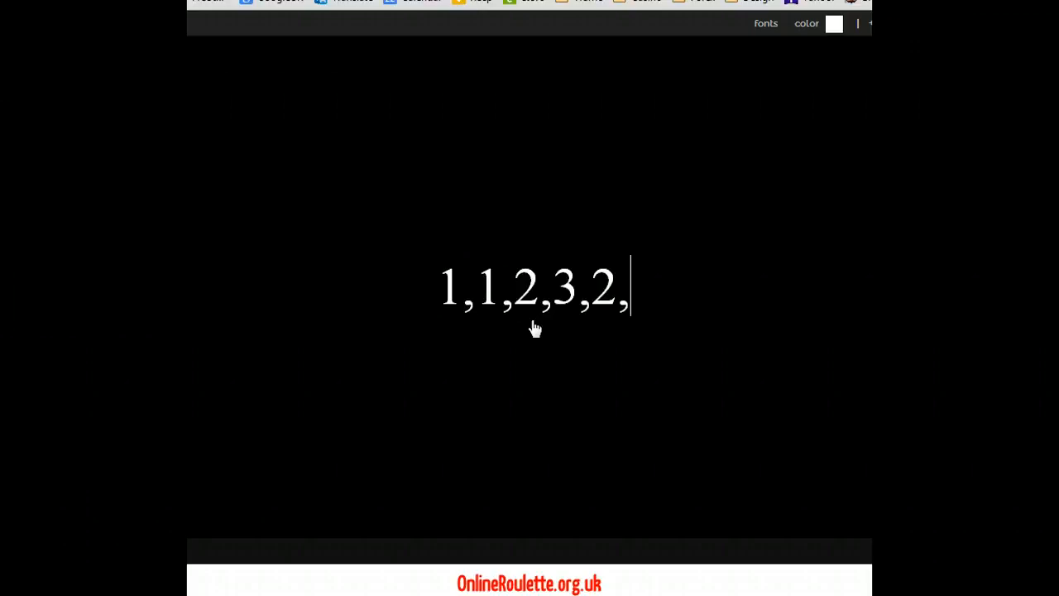
type("1")
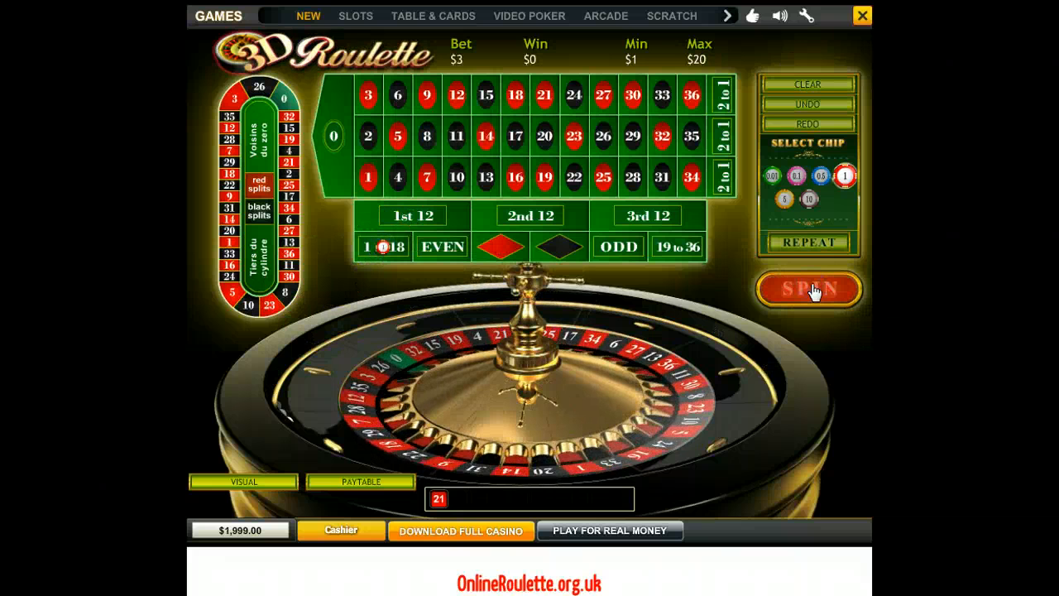
Spin the wheel with the $3 stake on 1–18
left_click(809, 290)
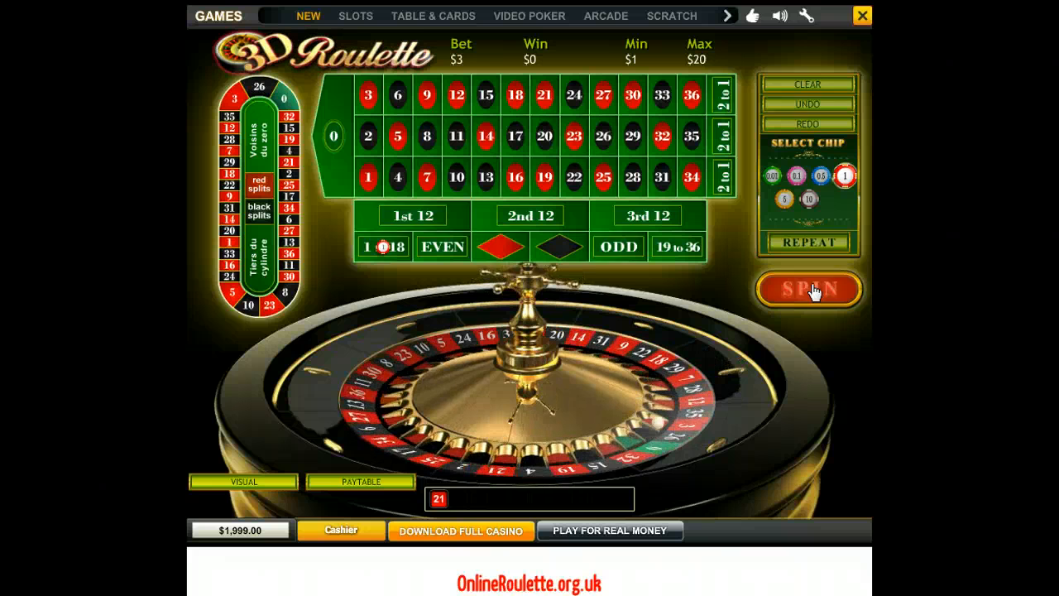
left_click(807, 290)
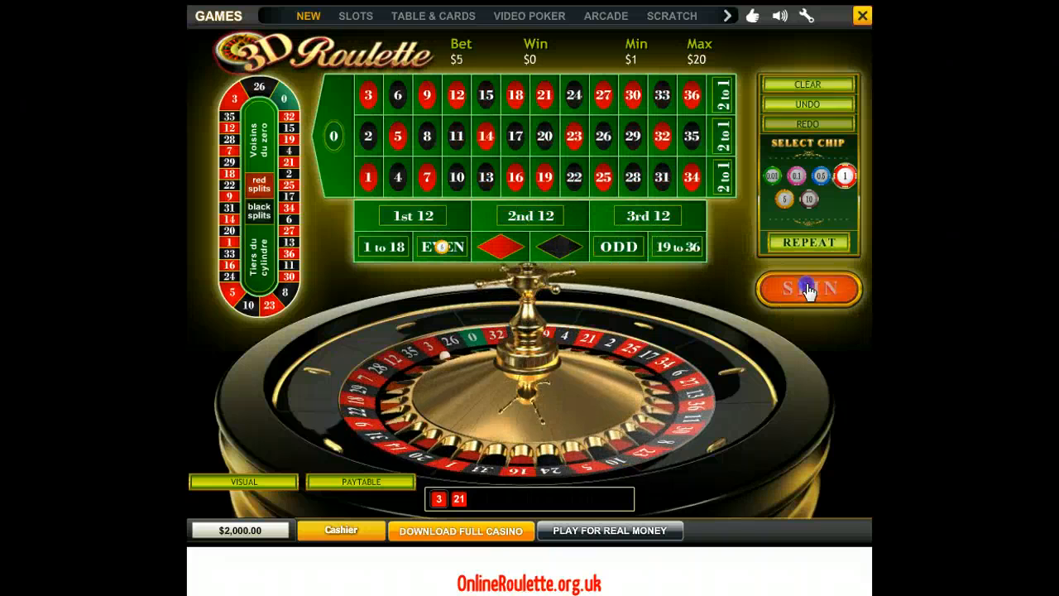
Spin on the $5 Even bet, landing 36, and dismiss the $10 win banner
left_click(808, 289)
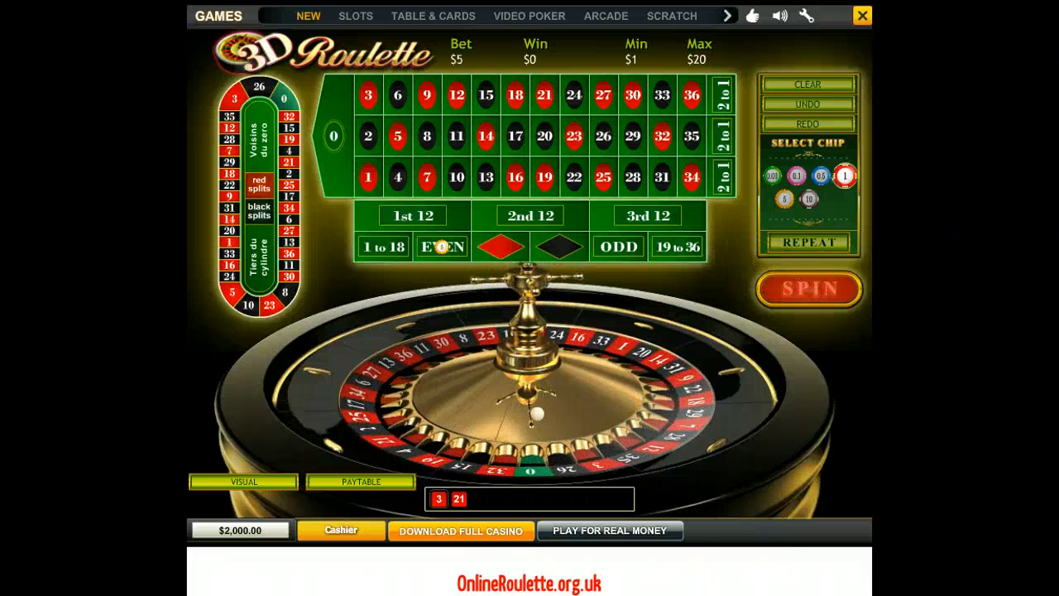
left_click(806, 289)
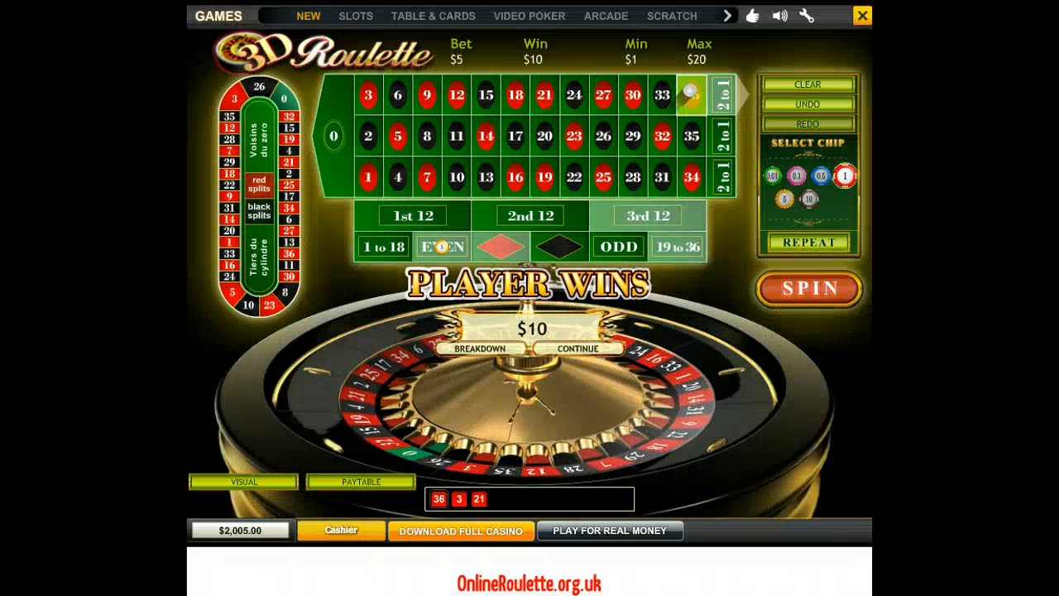
left_click(578, 349)
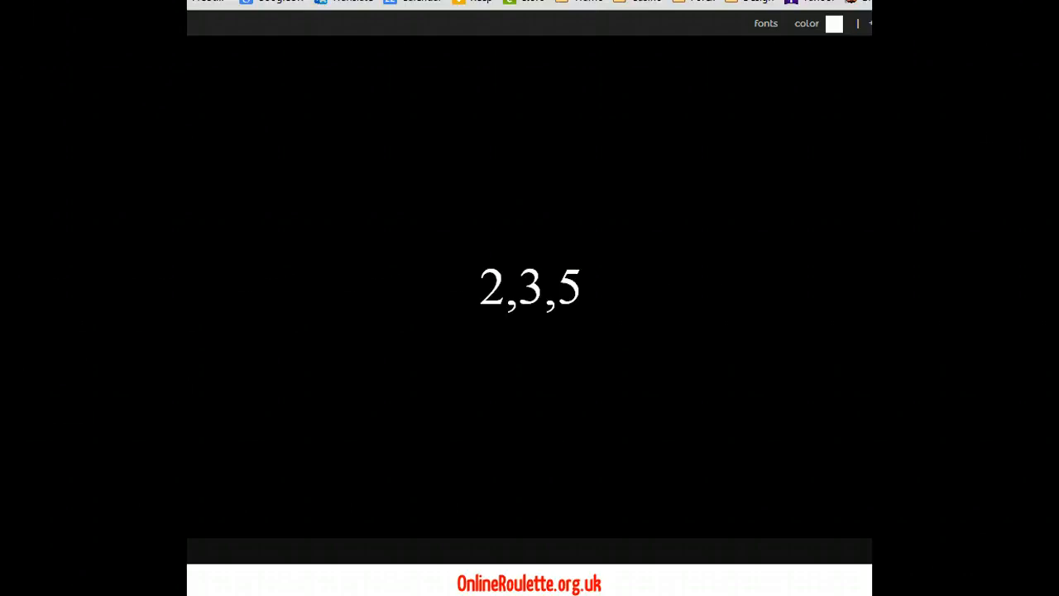
Append ,7 to the sequence 2,3,5
type(",7")
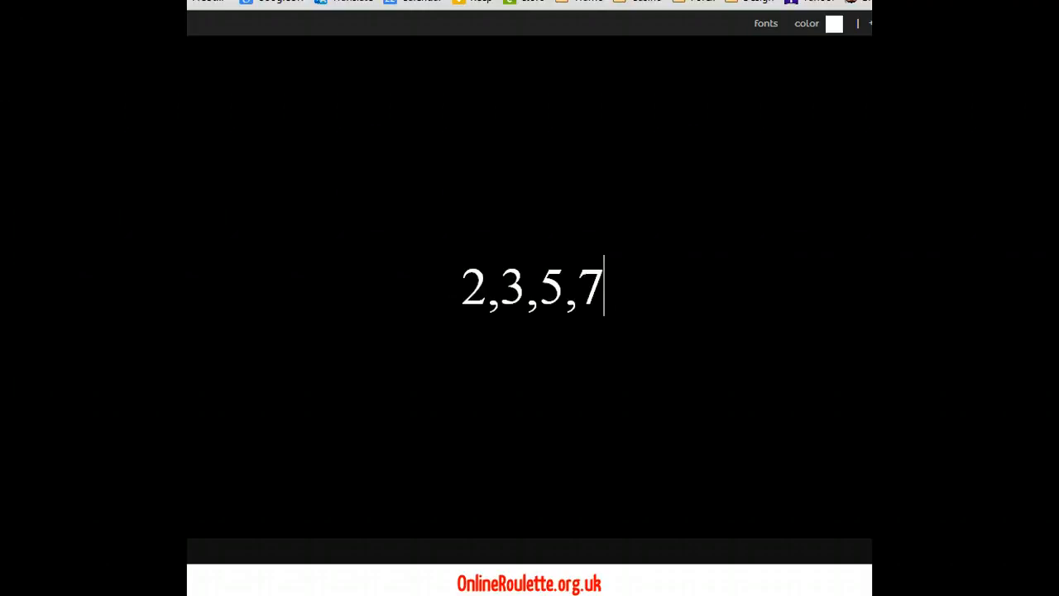